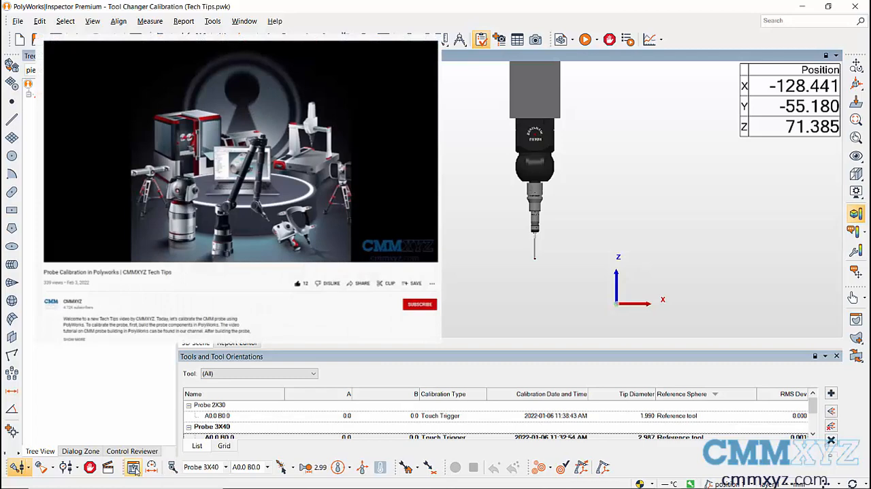
{"action": "mouse_move", "coordinate": [134, 467]}
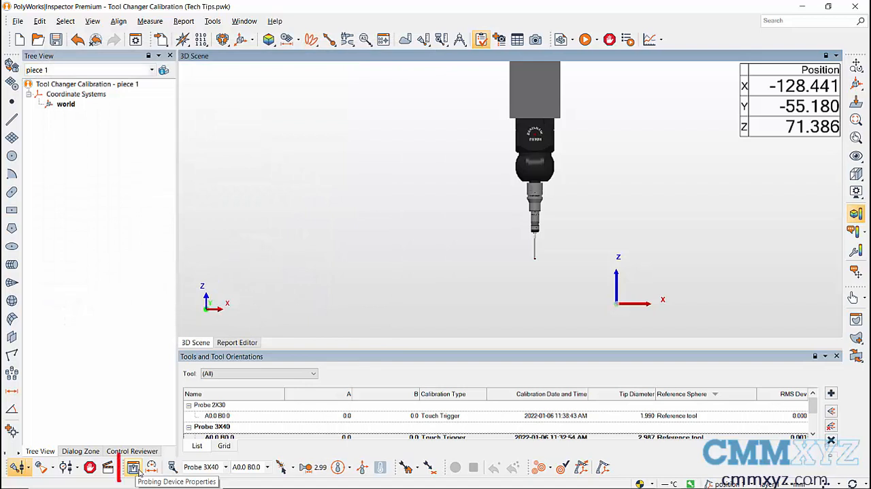
- Open Probing Device Properties, review the three defined tools, then view the empty tool changers list
{"action": "left_click", "coordinate": [134, 467]}
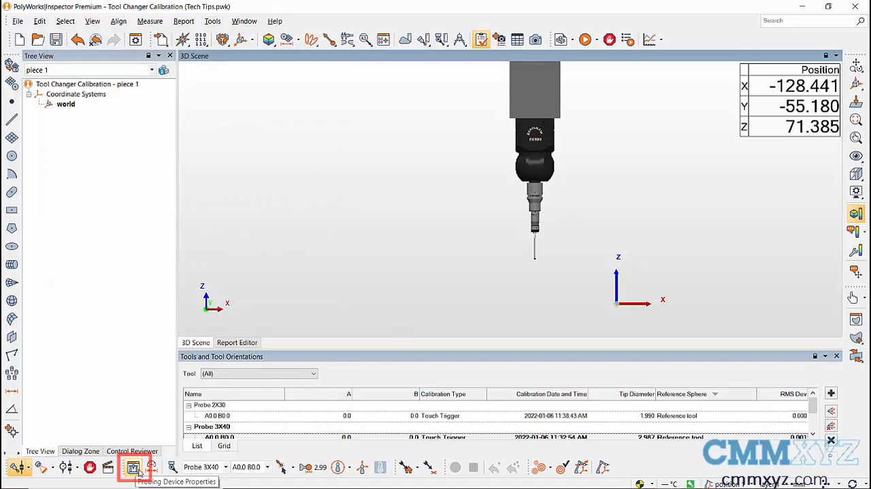
{"action": "left_click", "coordinate": [134, 467]}
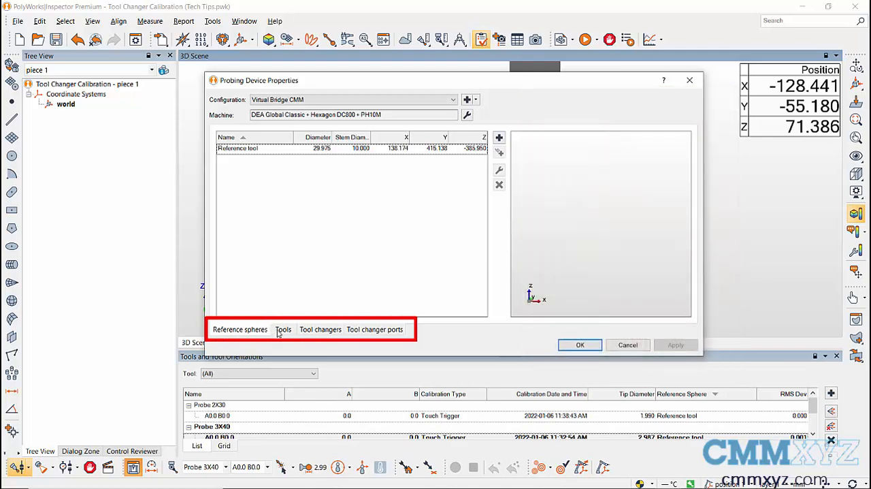
{"action": "left_click", "coordinate": [283, 330]}
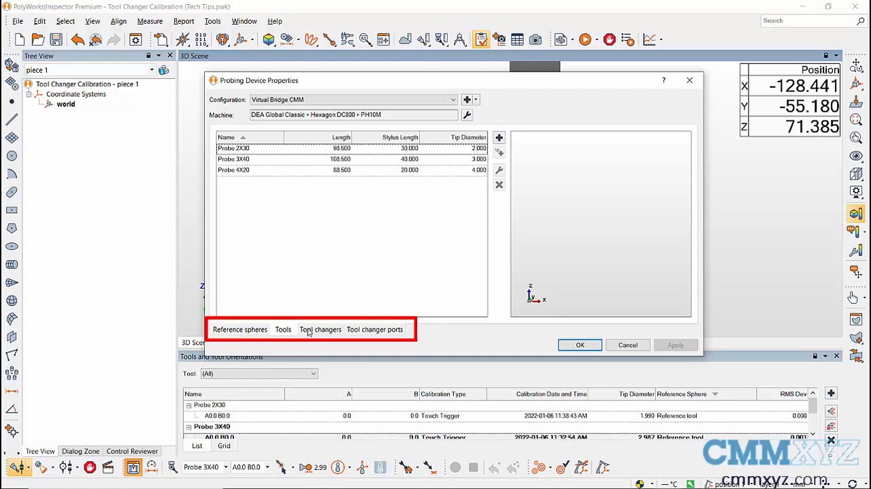
{"action": "left_click", "coordinate": [320, 329]}
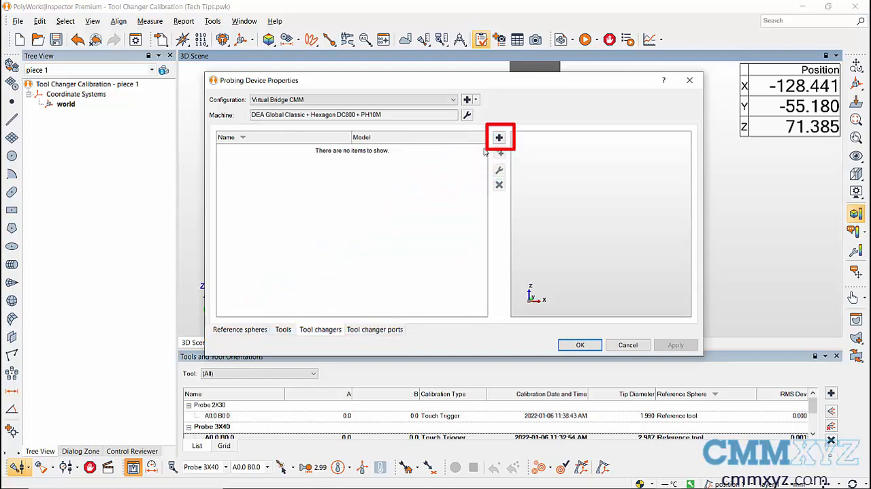
- Start a new tool changer using the MCR20 4 Ports model
{"action": "left_click", "coordinate": [499, 138]}
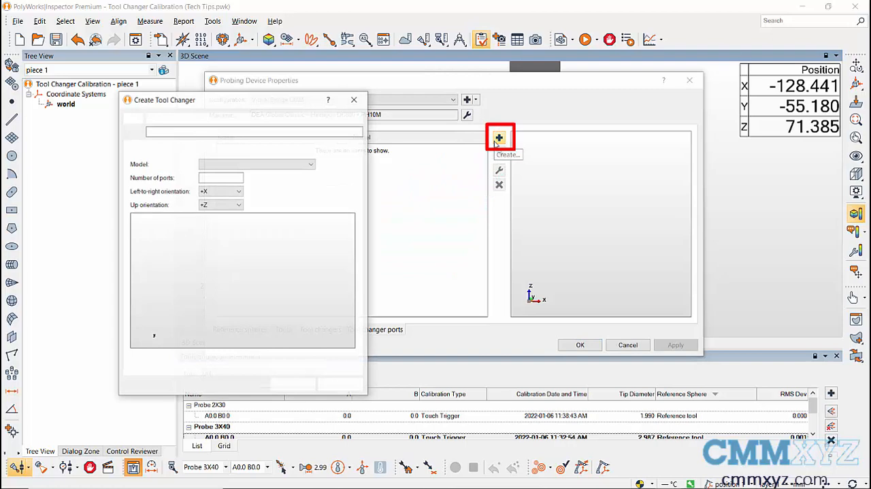
{"action": "left_click", "coordinate": [499, 138]}
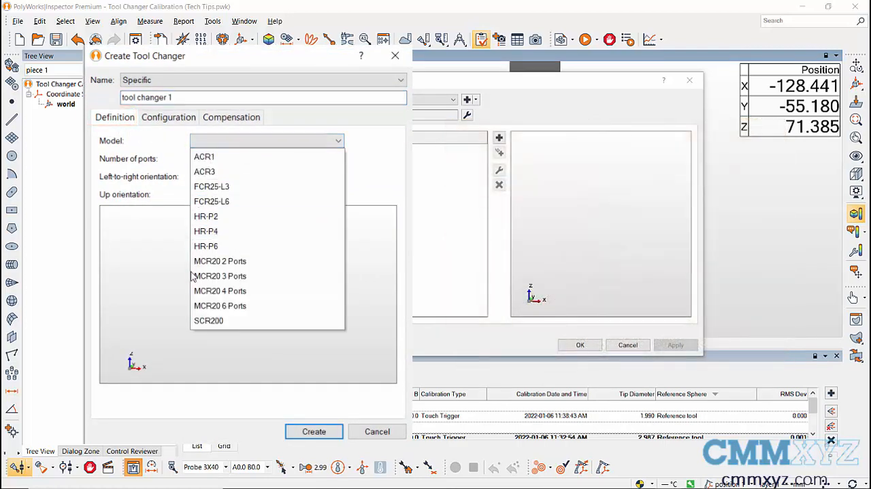
{"action": "left_click", "coordinate": [220, 291]}
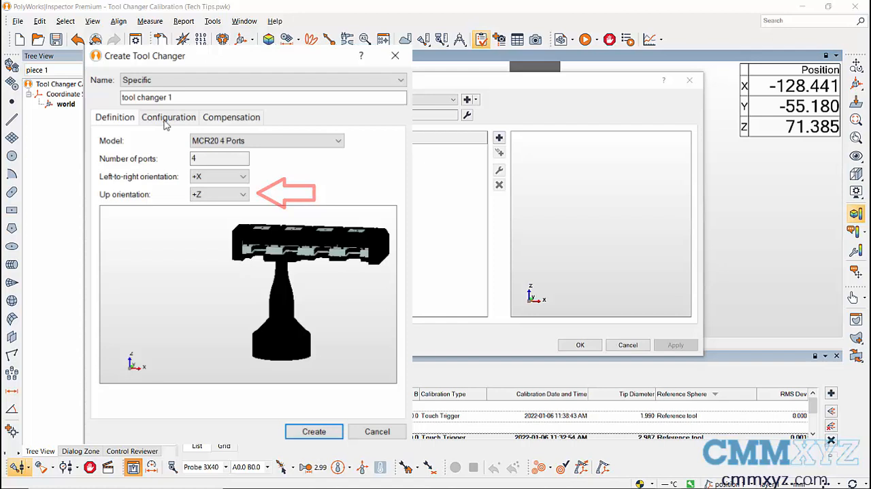
{"action": "left_click", "coordinate": [169, 117]}
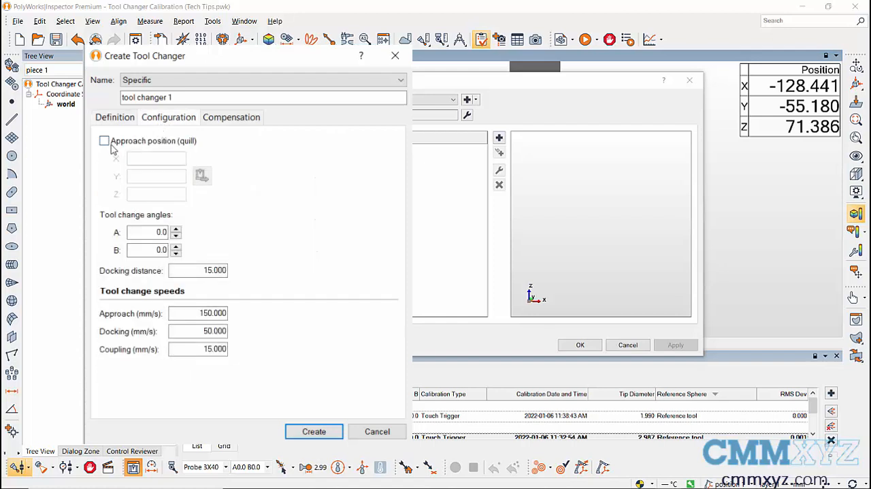
- Enable the quill approach position and read X 138.910, Y 142.365, Z -139.560 from the machine
{"action": "left_click", "coordinate": [104, 140]}
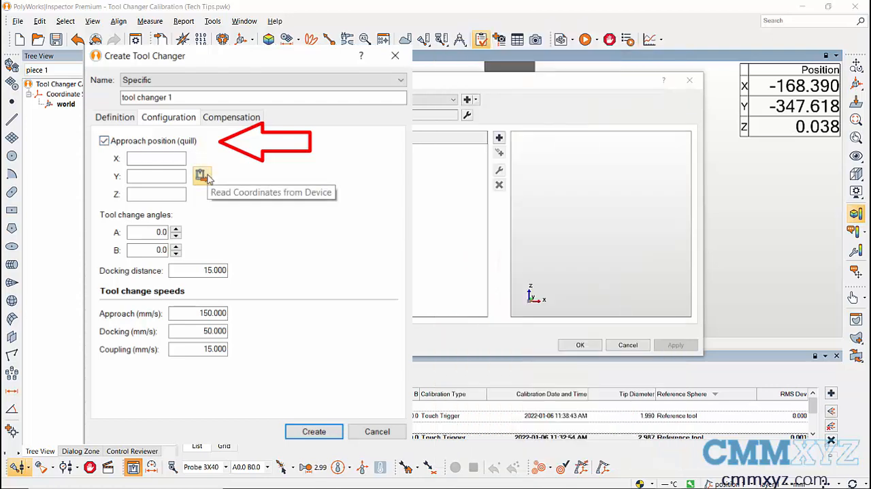
{"action": "left_click", "coordinate": [202, 176]}
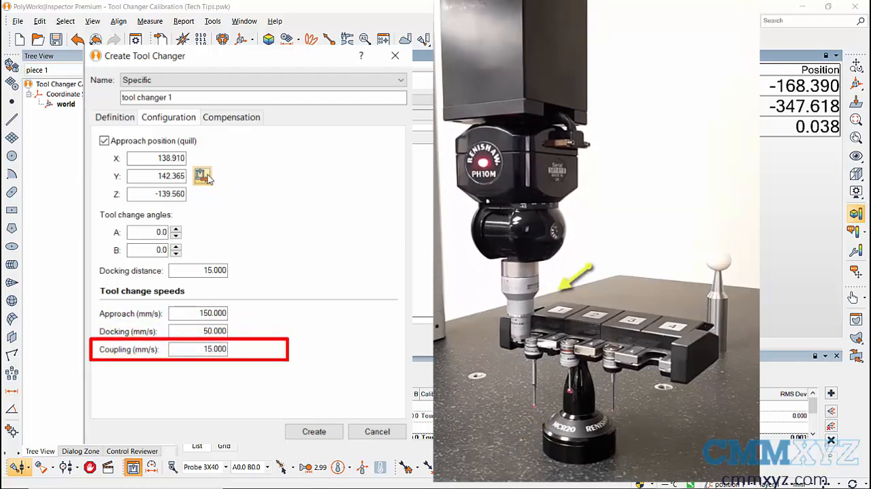
{"action": "left_click", "coordinate": [230, 117]}
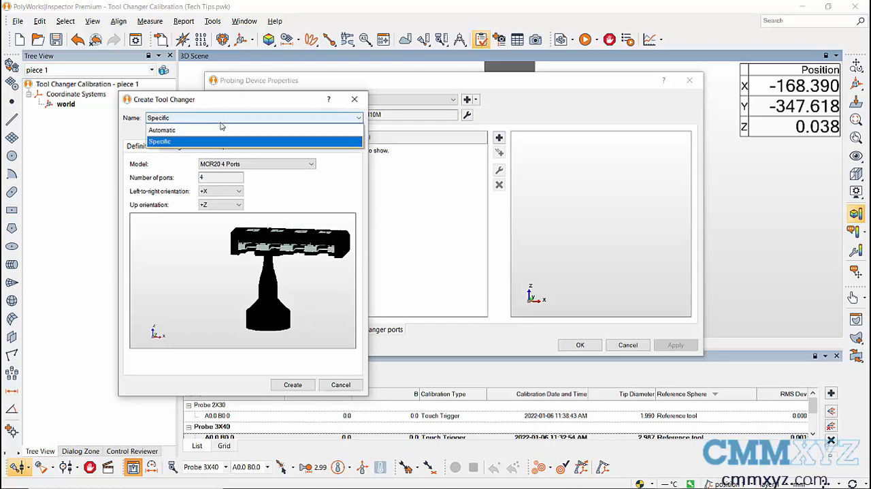
- Create the automatically named MCR20 4 Ports tool changer and preview it in the list
{"action": "left_click", "coordinate": [162, 130]}
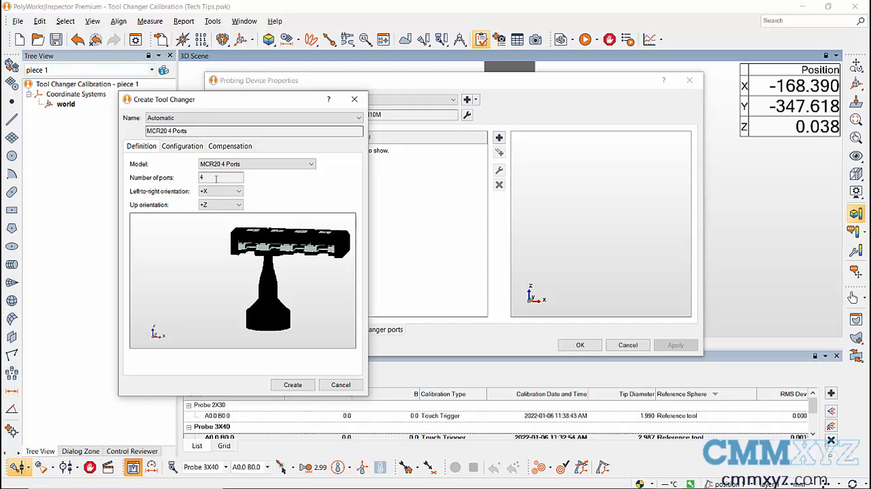
{"action": "left_click", "coordinate": [293, 384]}
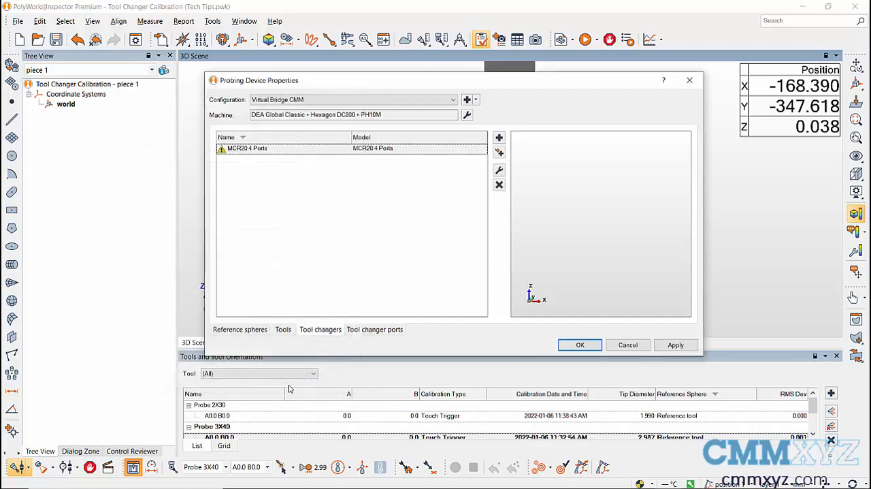
{"action": "left_click", "coordinate": [248, 147]}
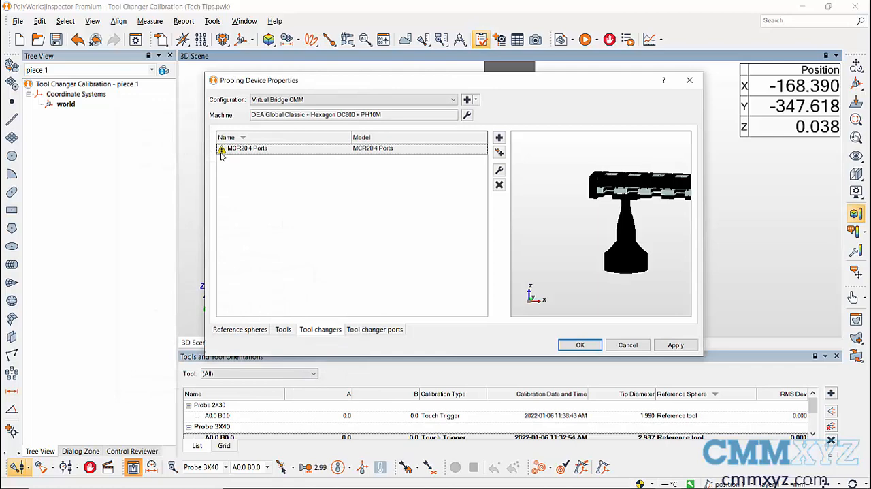
{"action": "mouse_move", "coordinate": [221, 149]}
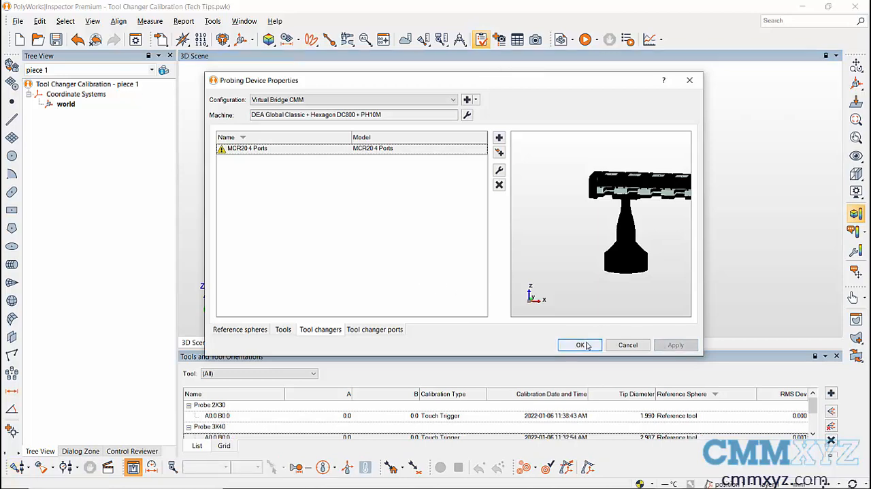
- Accept the device properties and reconnect to the CNC CMM with Probe 3X40 mounted
{"action": "left_click", "coordinate": [579, 344]}
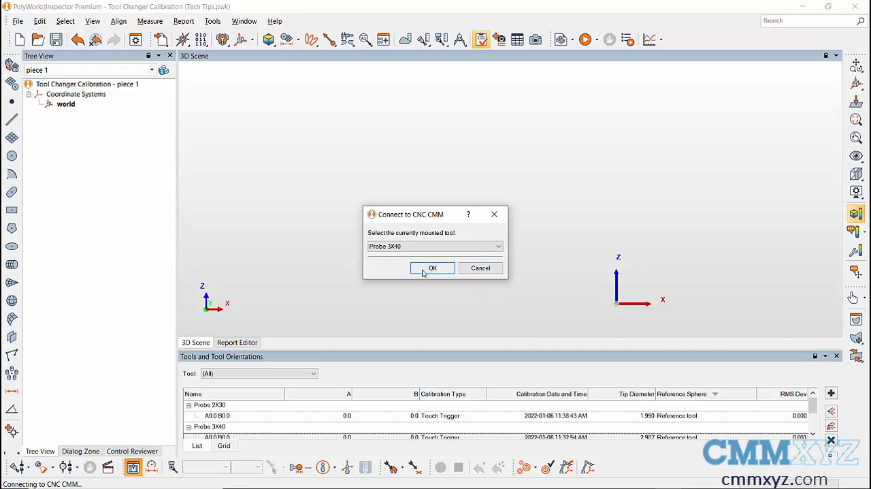
{"action": "left_click", "coordinate": [432, 268]}
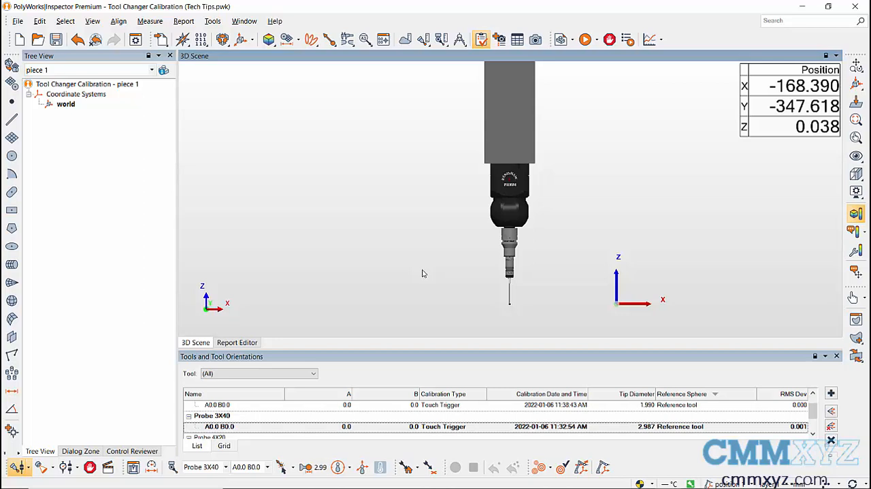
{"action": "mouse_move", "coordinate": [338, 467]}
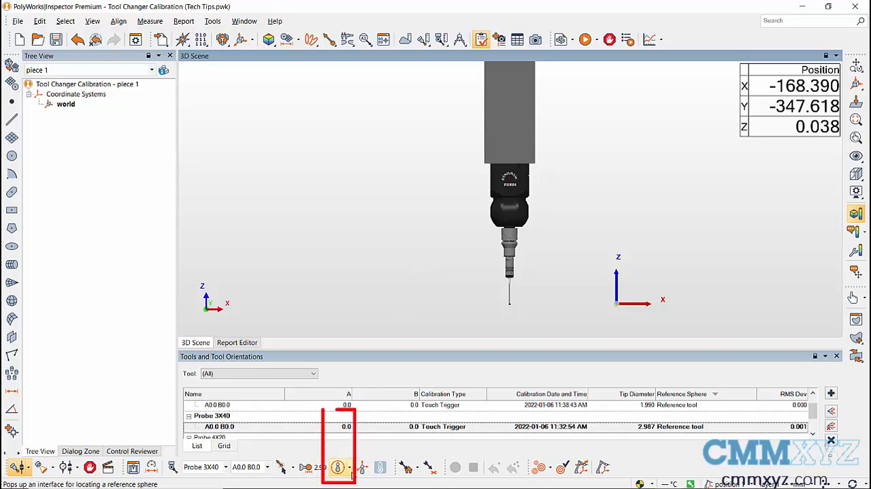
{"action": "left_click", "coordinate": [339, 466]}
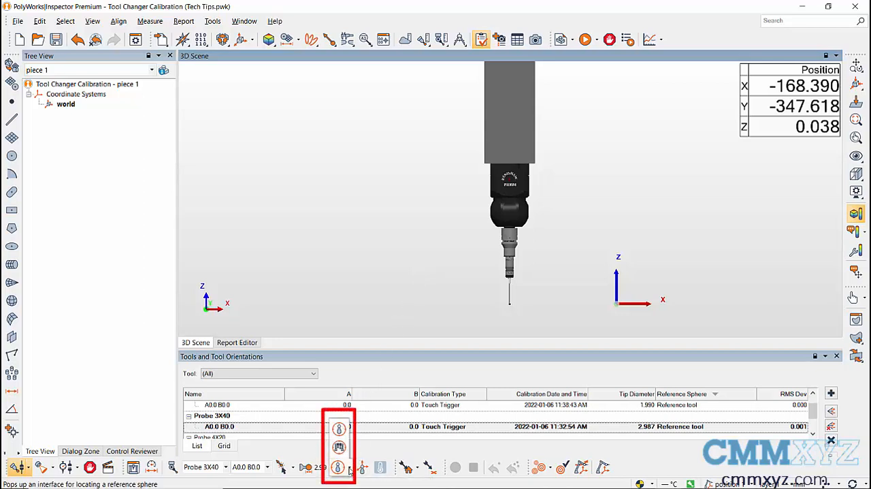
{"action": "mouse_move", "coordinate": [339, 447]}
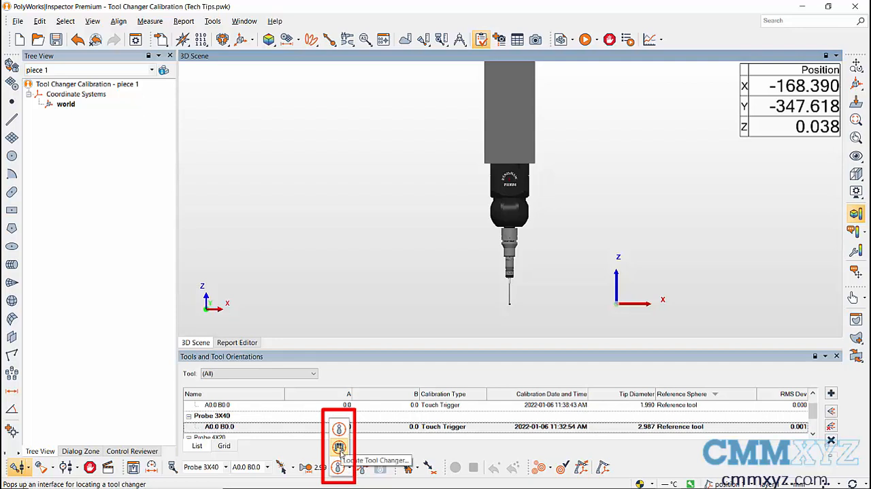
- Locate the MCR20 4 Ports tool changer with the CNC probe, reaching X -101.466, Y -275.858
{"action": "left_click", "coordinate": [339, 447]}
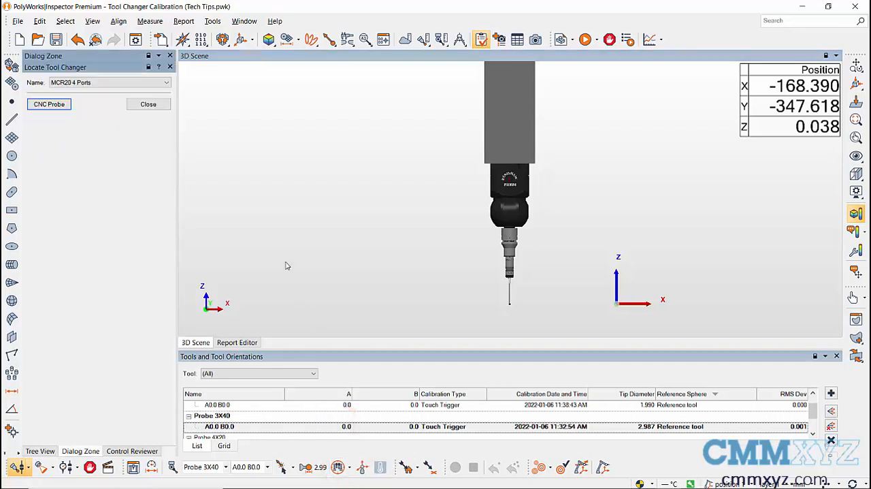
{"action": "left_click", "coordinate": [102, 82]}
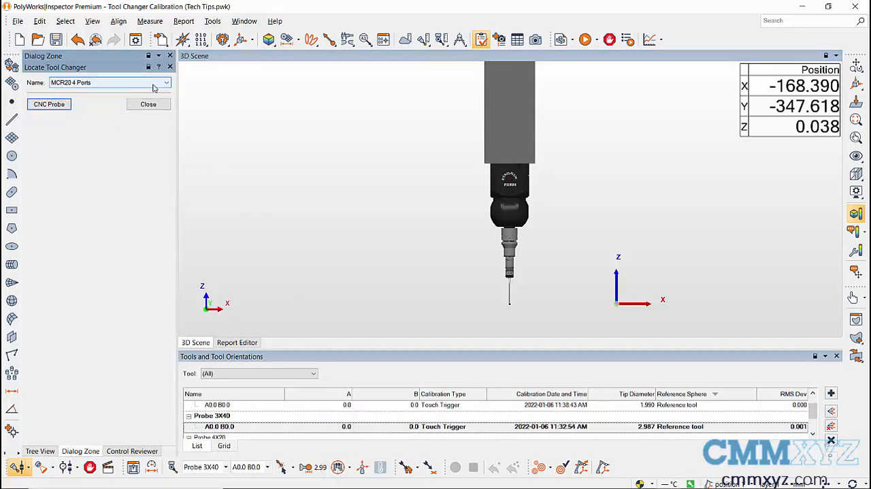
{"action": "left_click", "coordinate": [48, 104]}
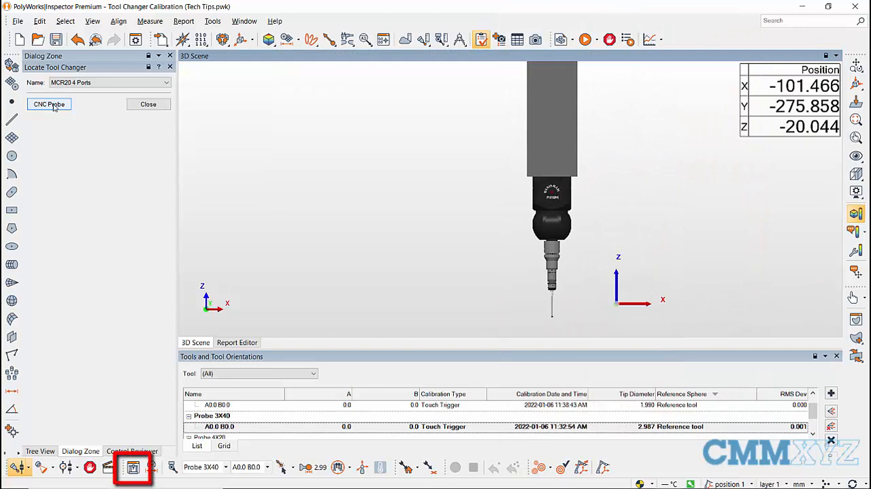
{"action": "mouse_move", "coordinate": [133, 467]}
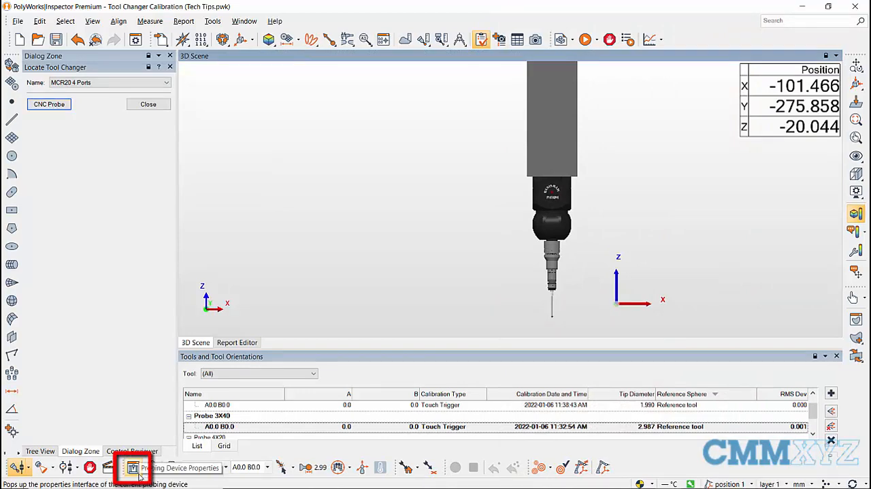
- On the tool changer ports tab, give port 1 a TP20-SF module with Probe 3X40
{"action": "left_click", "coordinate": [133, 467]}
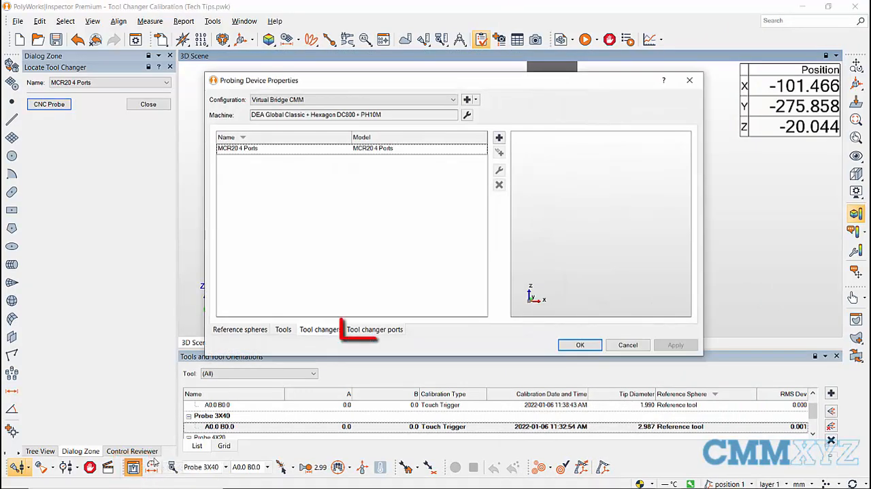
{"action": "left_click", "coordinate": [375, 329]}
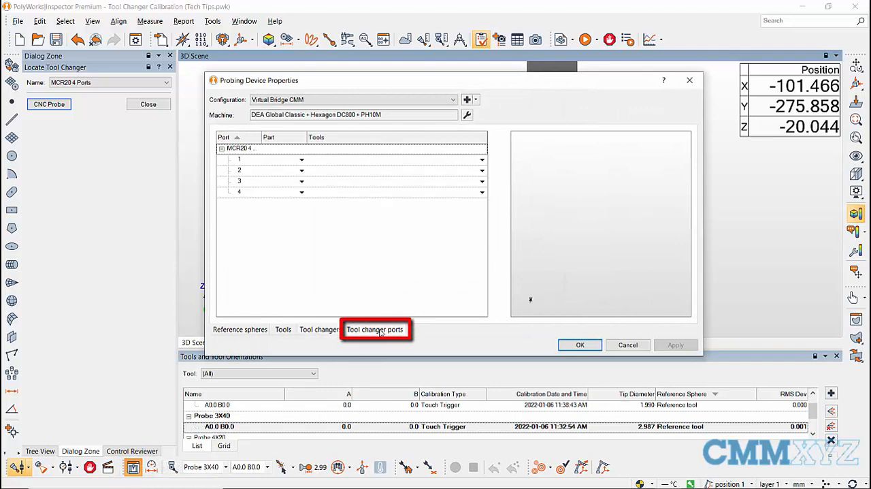
{"action": "left_click", "coordinate": [375, 330]}
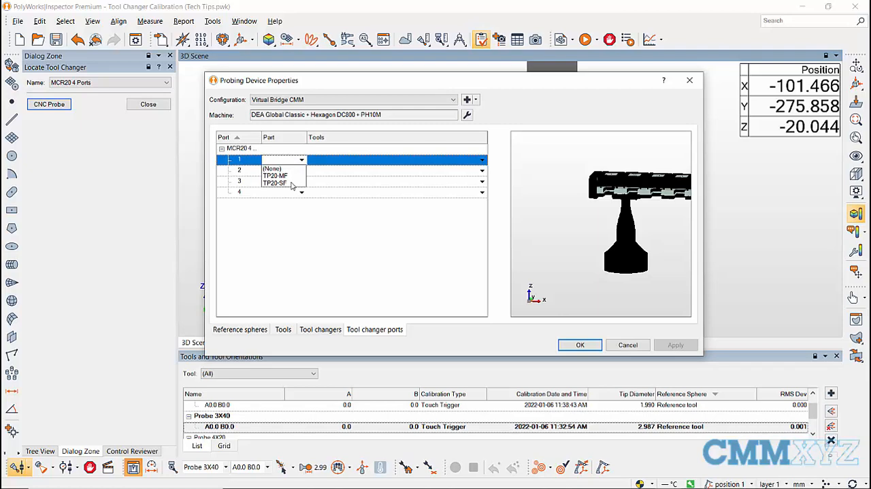
{"action": "left_click", "coordinate": [275, 182]}
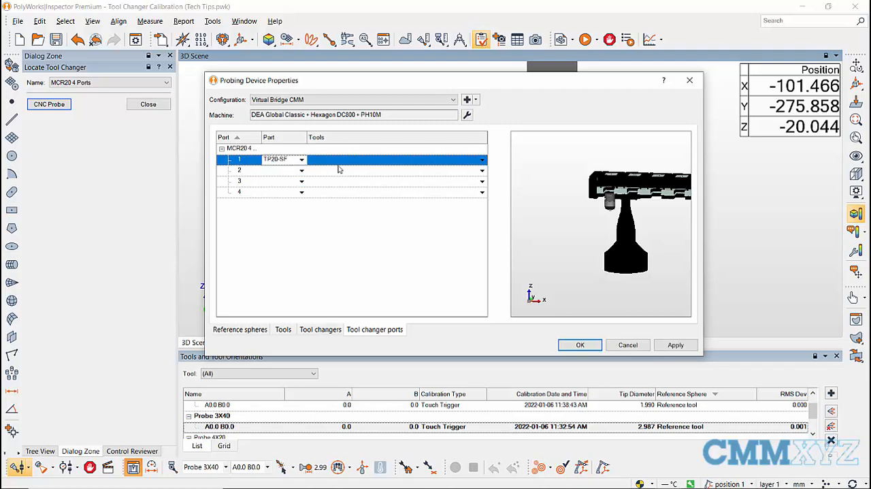
{"action": "left_click", "coordinate": [482, 159]}
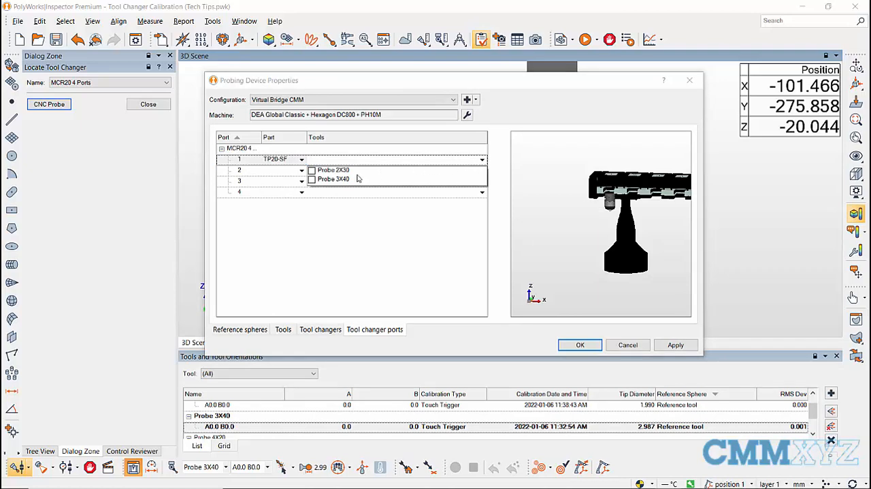
{"action": "left_click", "coordinate": [311, 180]}
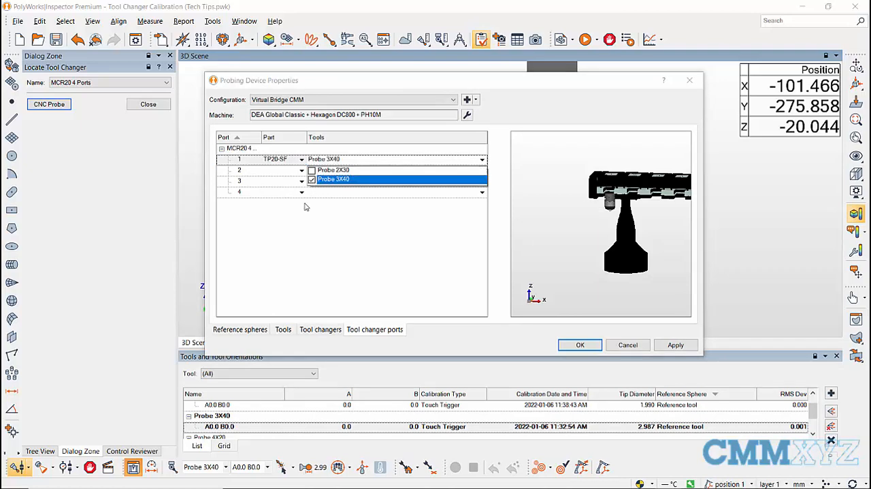
- Give port 2 a TP20-MF module and port 3 a TP20-SF module with Probe 2X30
{"action": "left_click", "coordinate": [302, 170]}
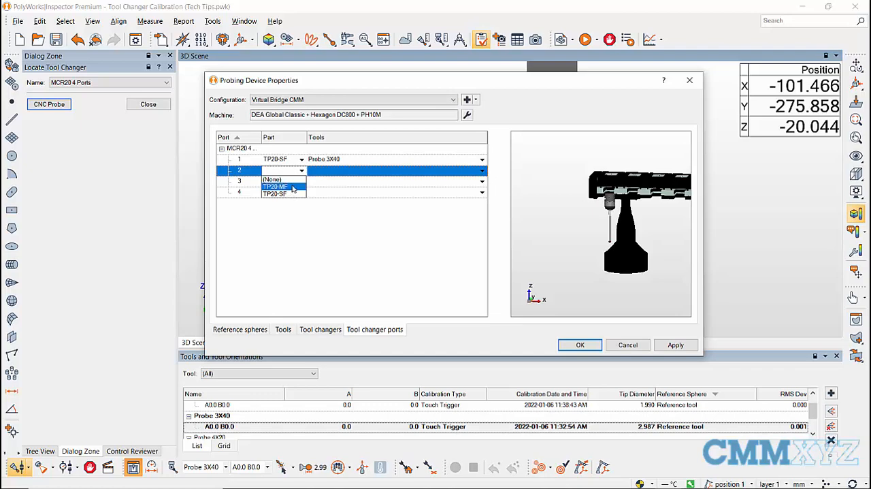
{"action": "left_click", "coordinate": [275, 185]}
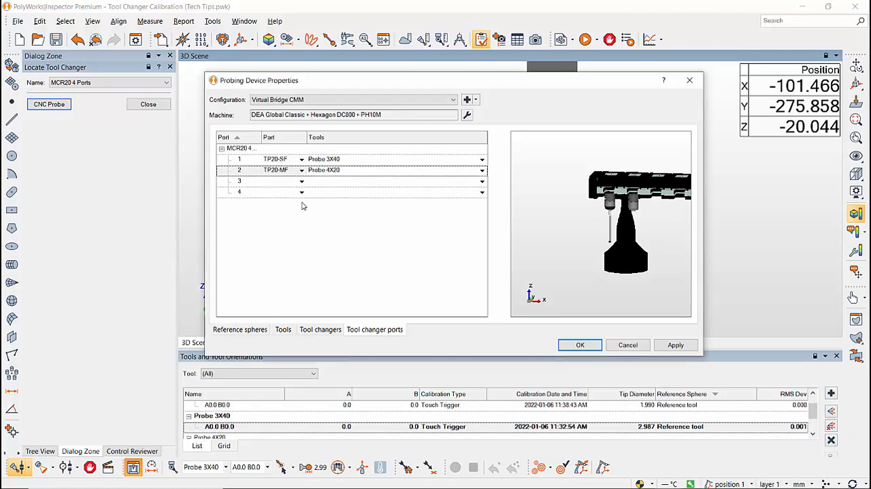
{"action": "left_click", "coordinate": [301, 181]}
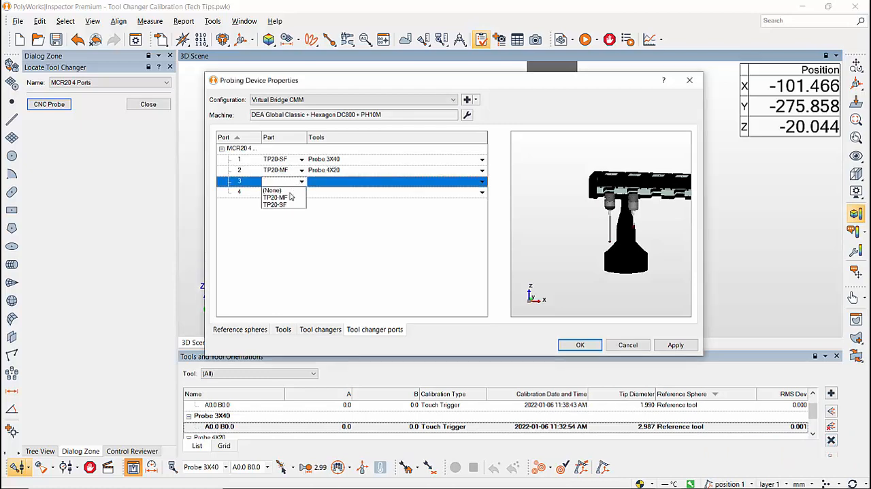
{"action": "left_click", "coordinate": [274, 204]}
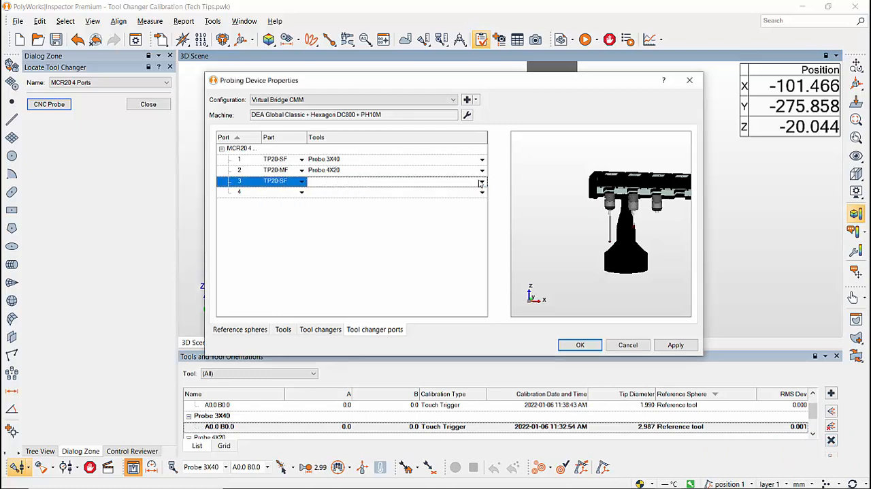
{"action": "left_click", "coordinate": [482, 180]}
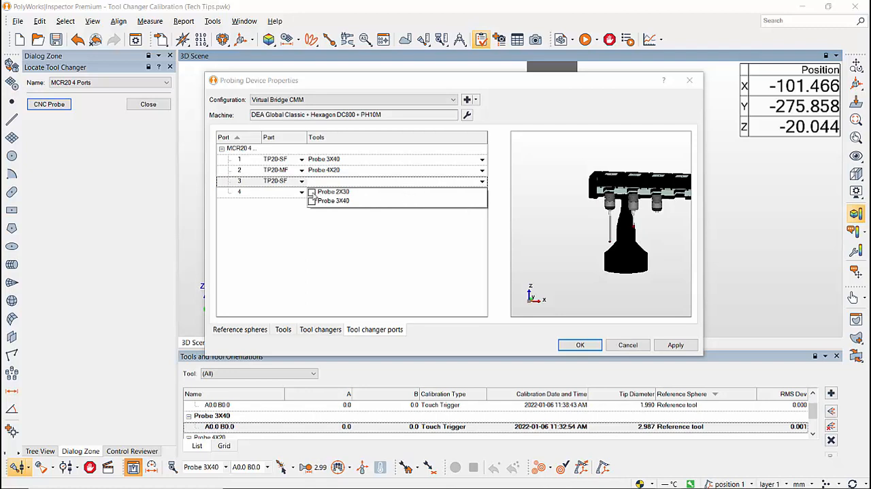
{"action": "left_click", "coordinate": [333, 191]}
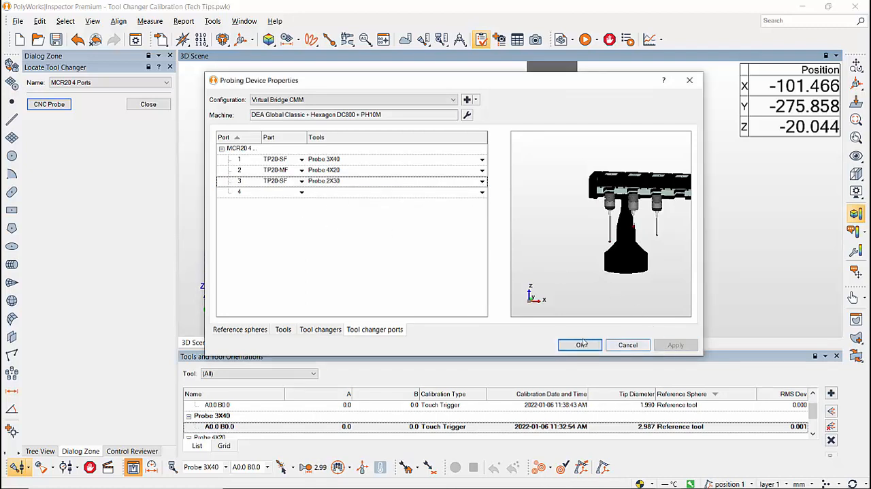
- Save the port assignments and make Probe 4X20 the current tool, allowing the machine to move
{"action": "left_click", "coordinate": [580, 345]}
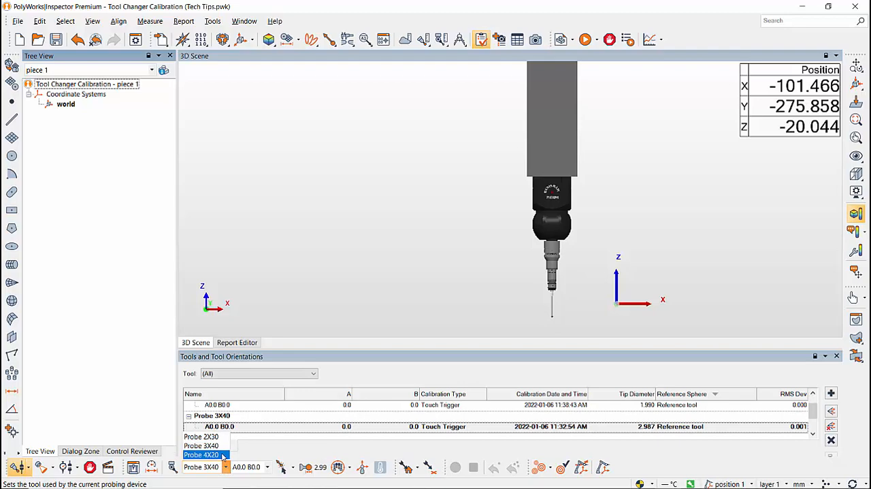
{"action": "left_click", "coordinate": [201, 454]}
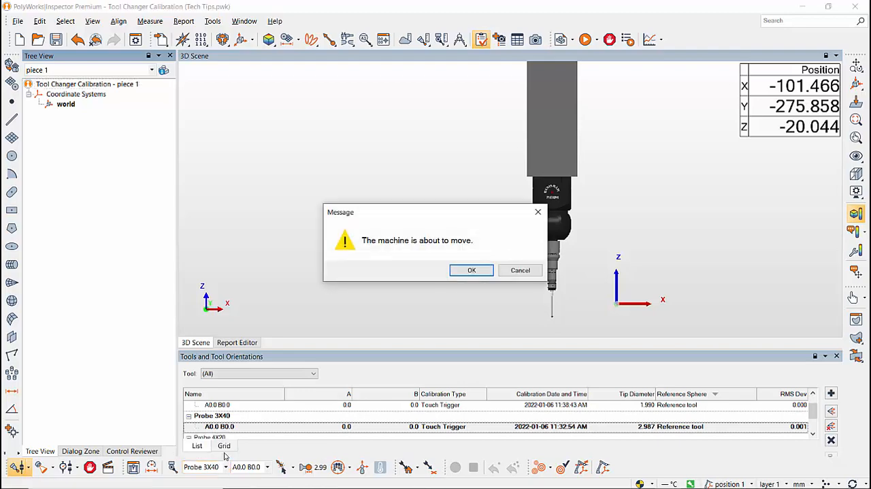
{"action": "left_click", "coordinate": [472, 269]}
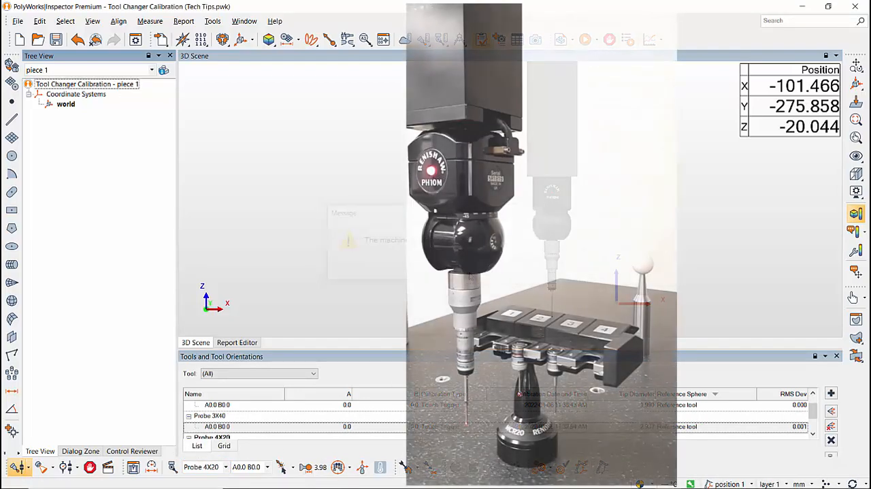